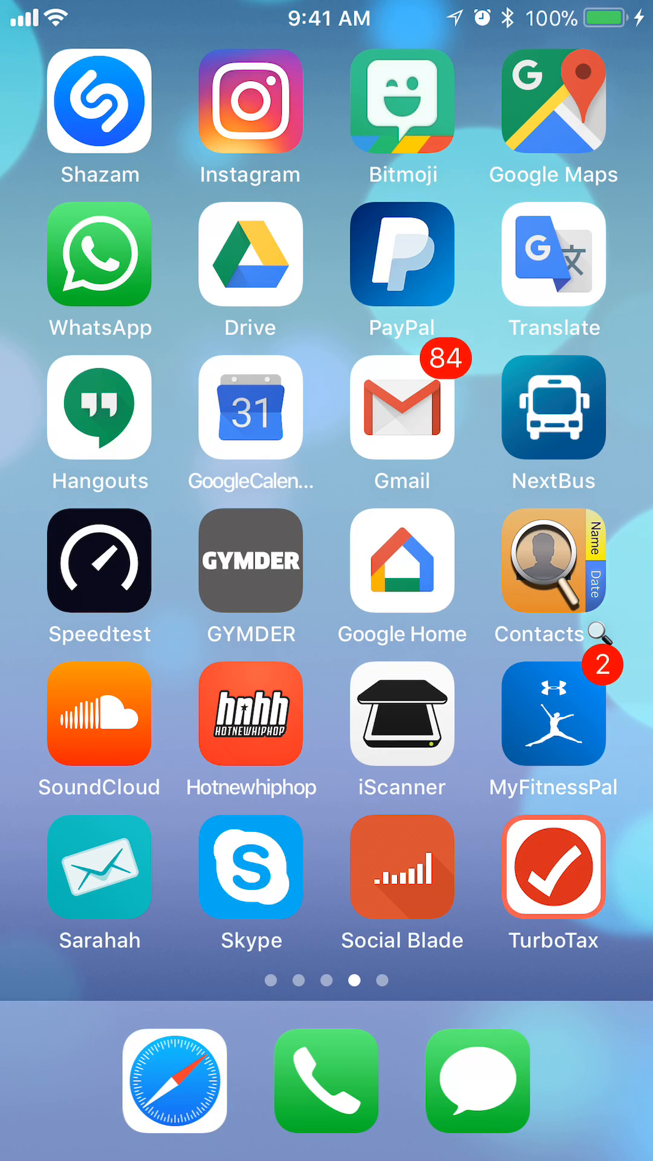
Launch the Gmail app from the Home Screen to reach the Primary inbox.
click(402, 406)
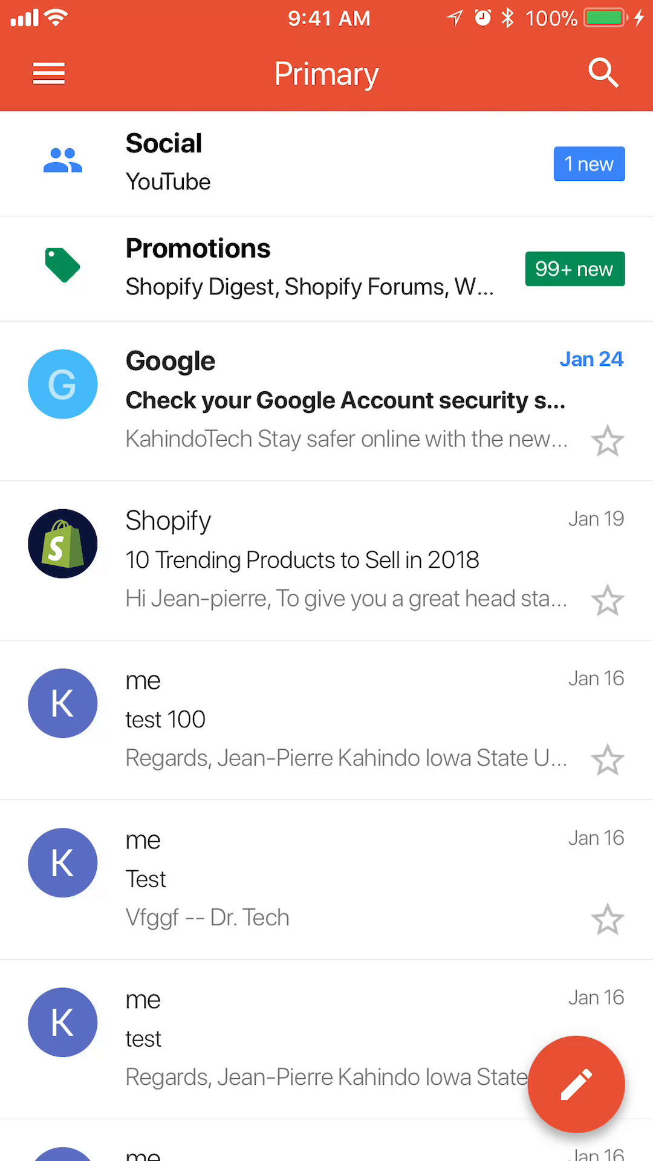
Open Gmail's side menu listing folders, labels and Settings.
click(48, 73)
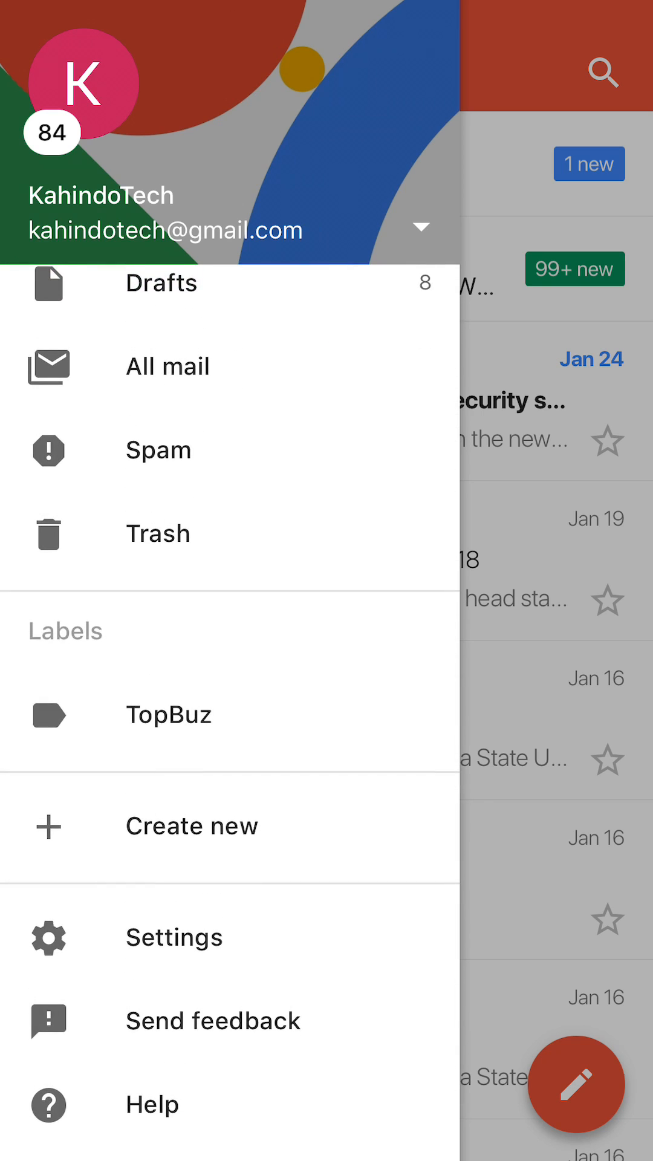
Open Settings from the bottom of the side drawer.
click(173, 936)
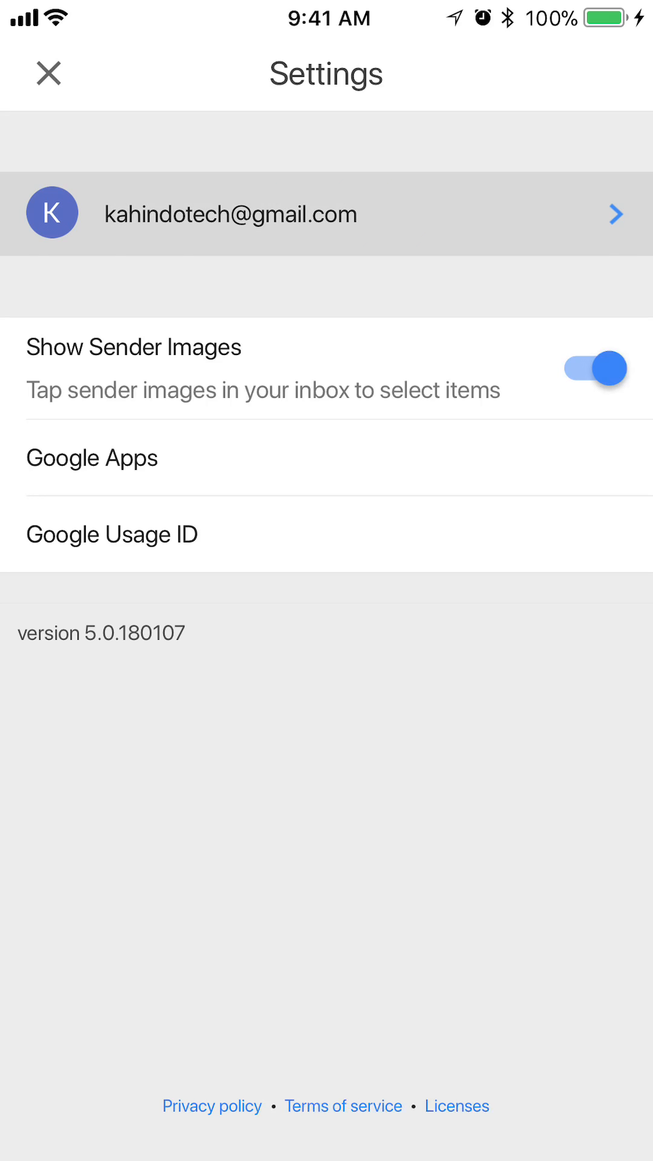
click(326, 214)
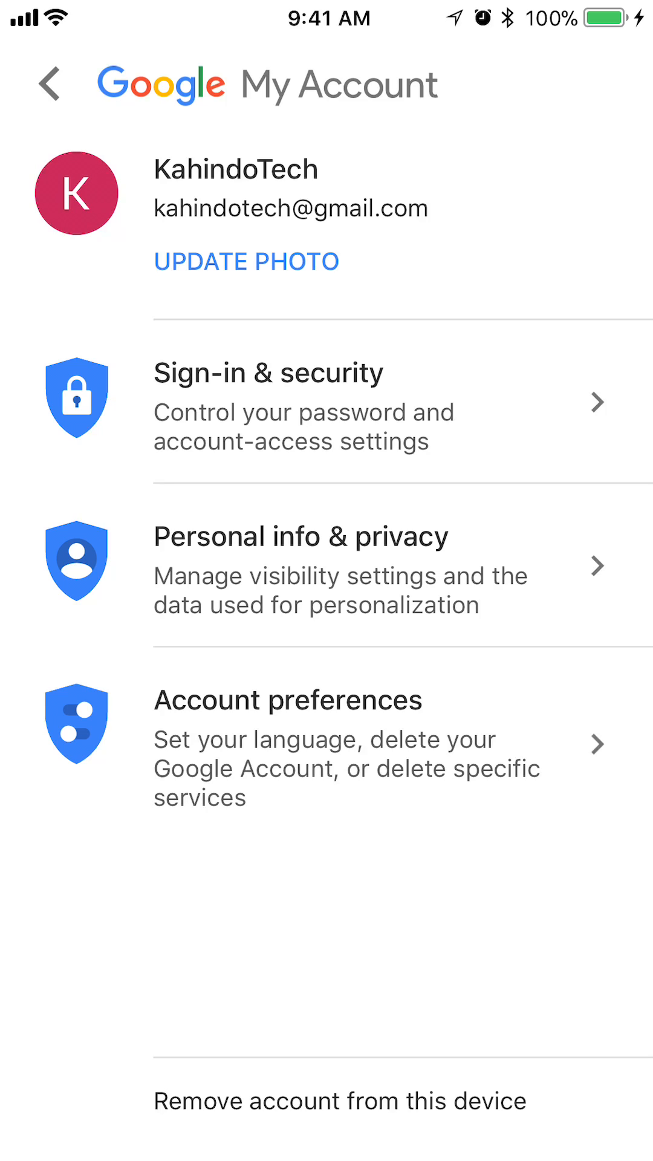
click(339, 1101)
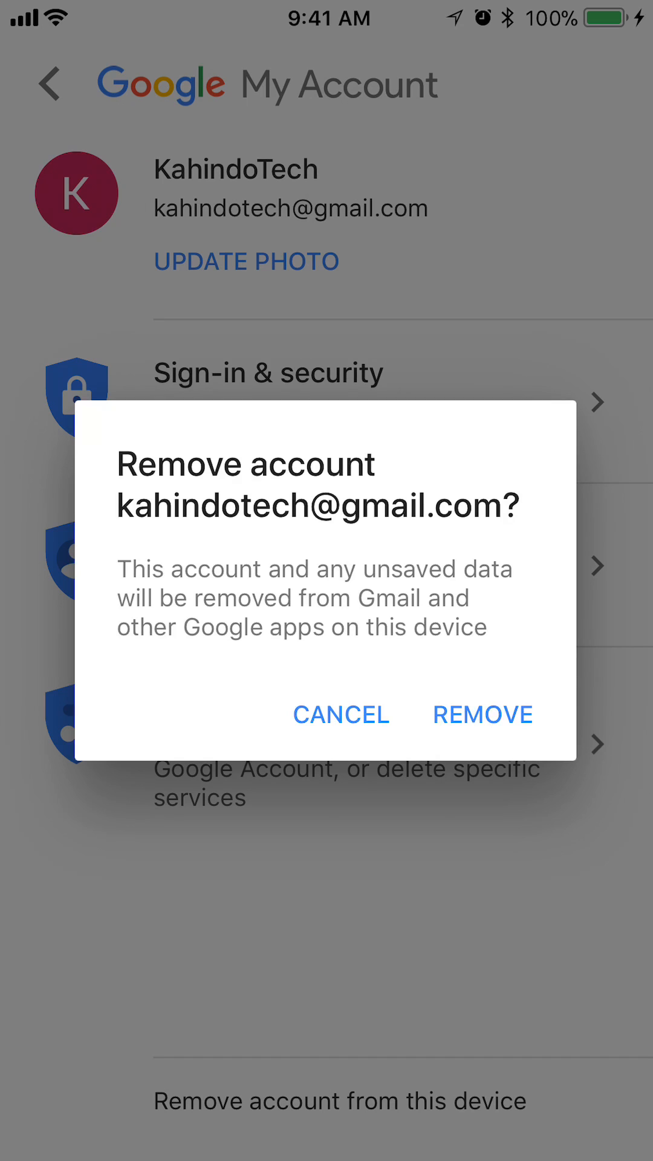
click(481, 713)
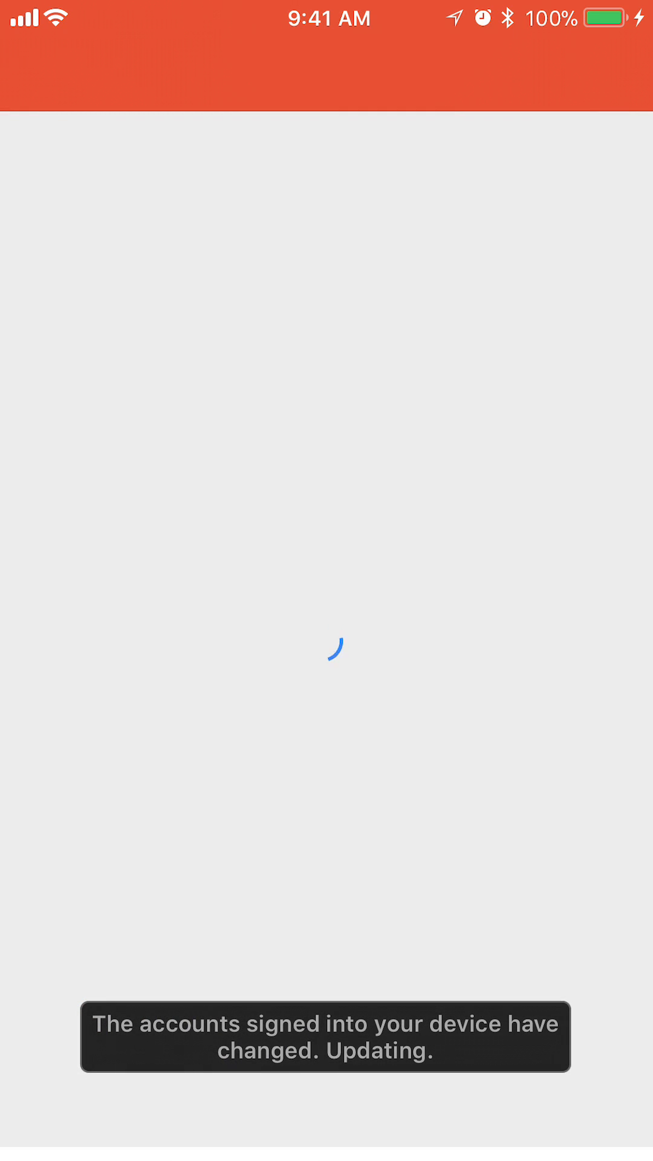